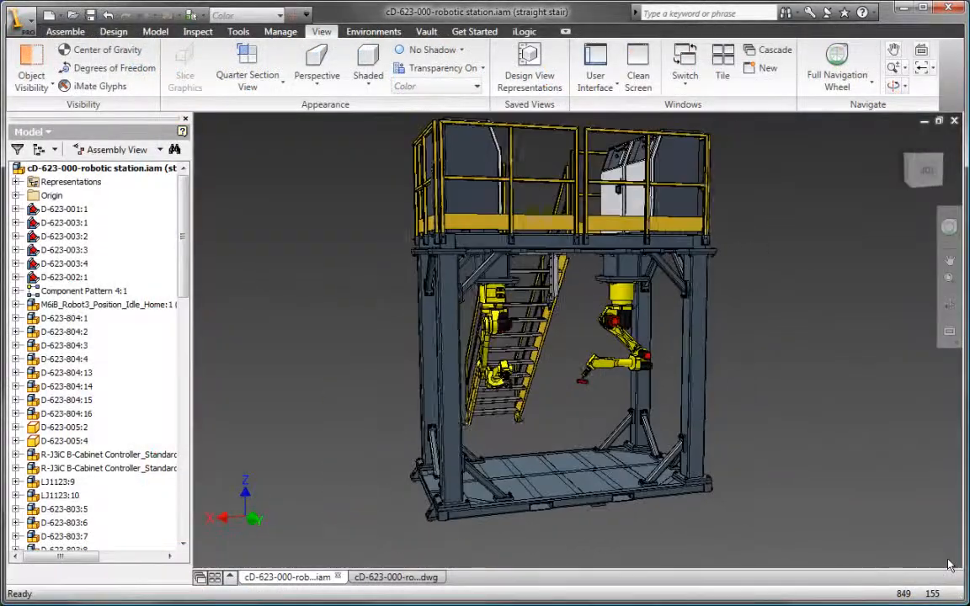
# Step: Switch from the 3D assembly to the cD-623-000-robotic station.dwg plant layout drawing
pyautogui.click(405, 578)
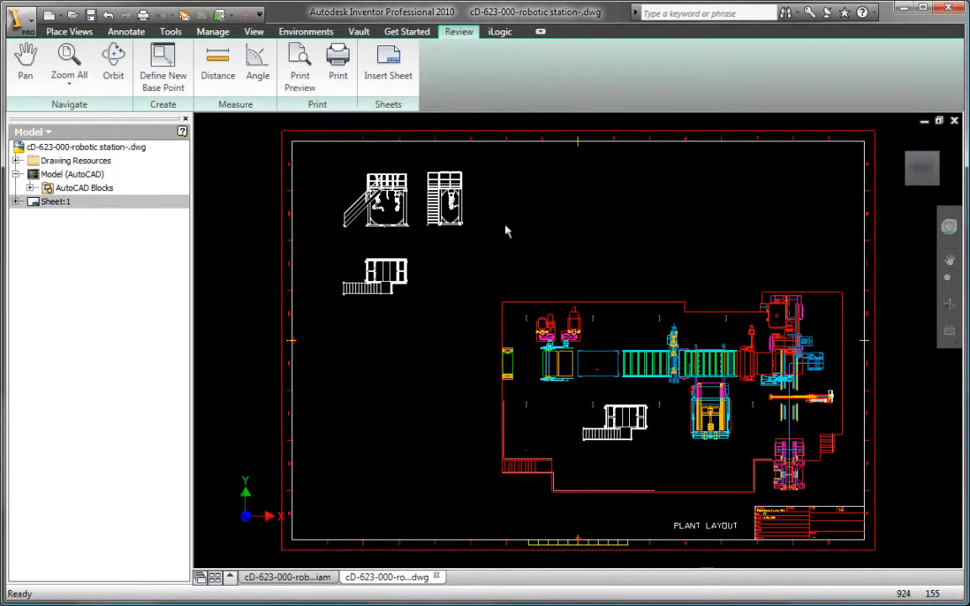
# Step: Start a new part from the DWG geometry for a revolved profile
pyautogui.click(300, 55)
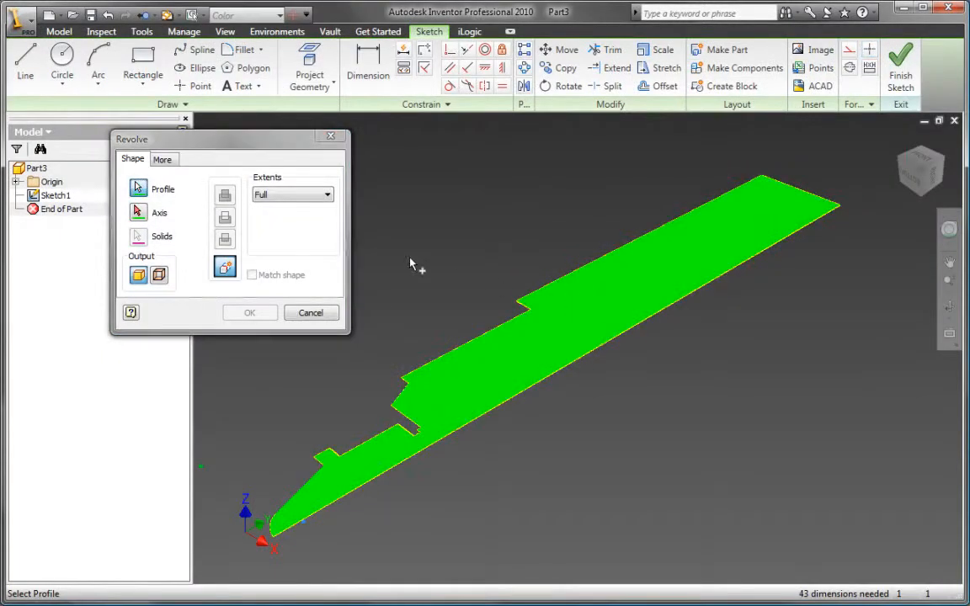
# Step: Export drawing CD-621-002-1 as an AutoCAD DWG with Full Scale 1:1 Model Space data
pyautogui.click(138, 213)
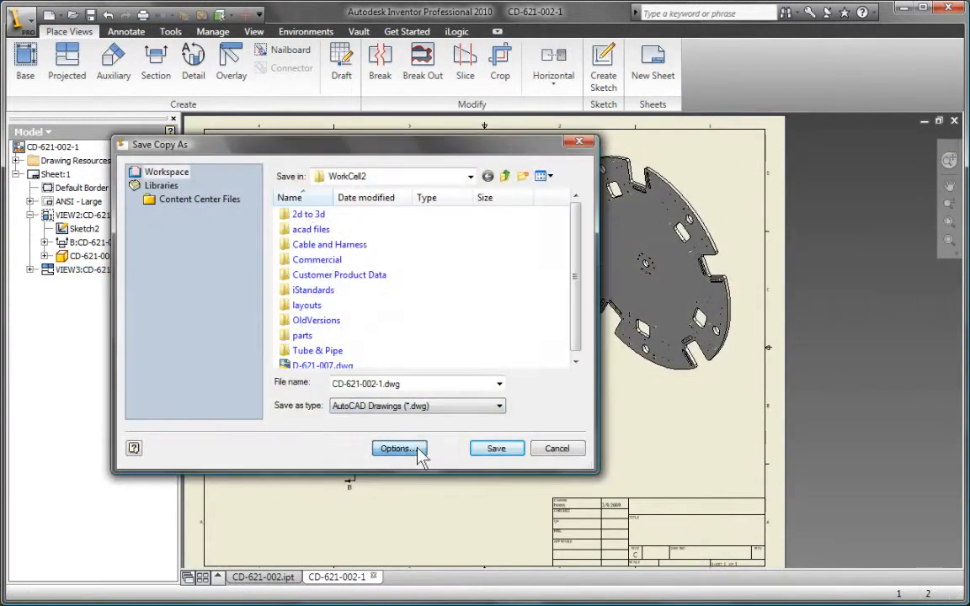
pyautogui.click(399, 448)
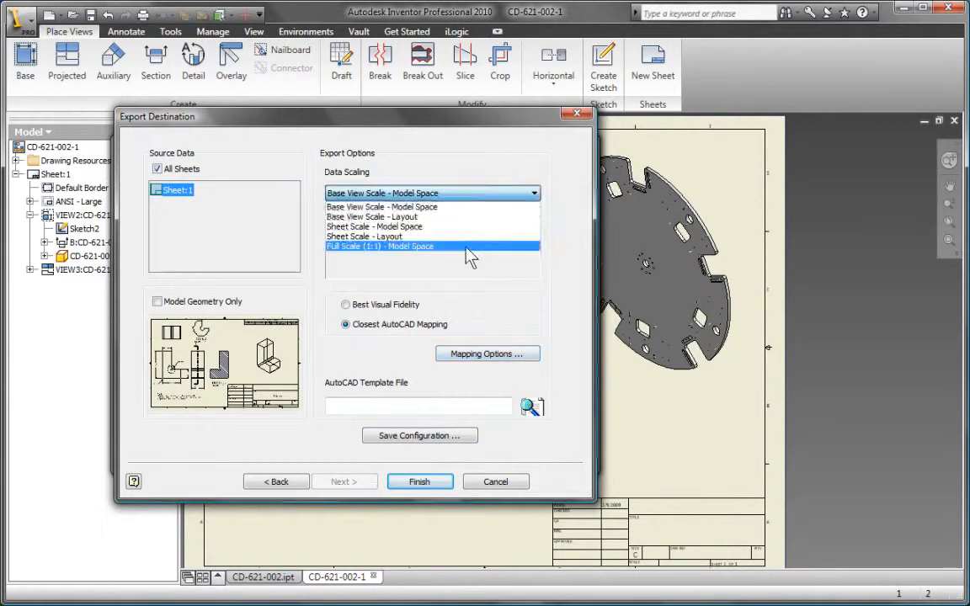
pyautogui.click(420, 482)
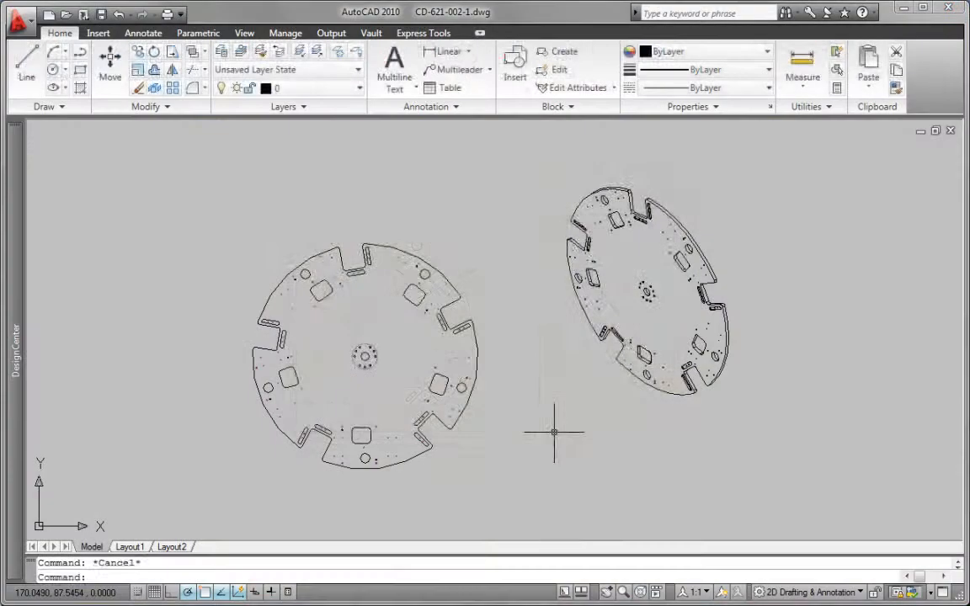
pyautogui.click(141, 548)
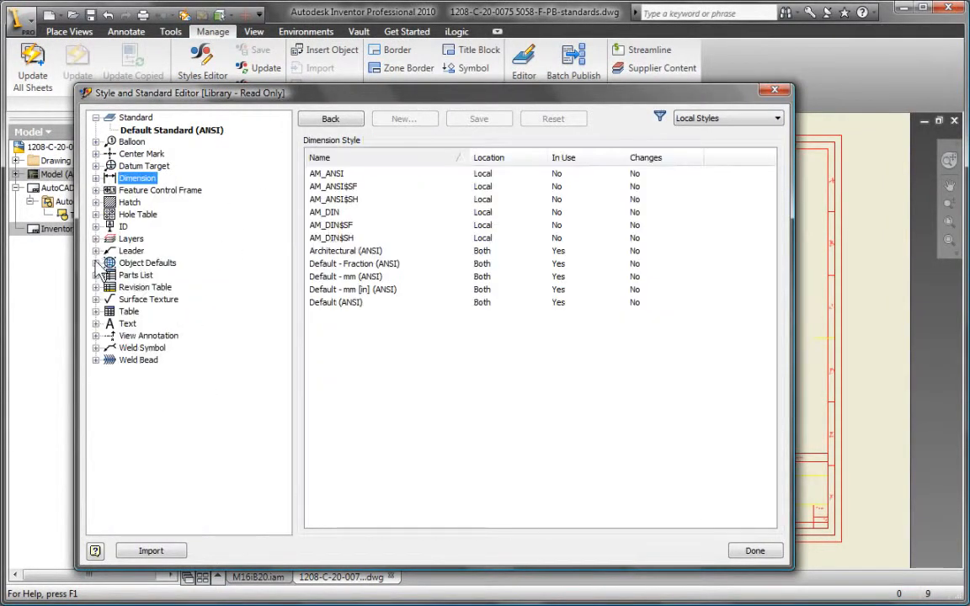
# Step: Review the AutoCAD standard's AM_DIN dimension style object defaults and finish the Styles Editor
pyautogui.rightClick(148, 286)
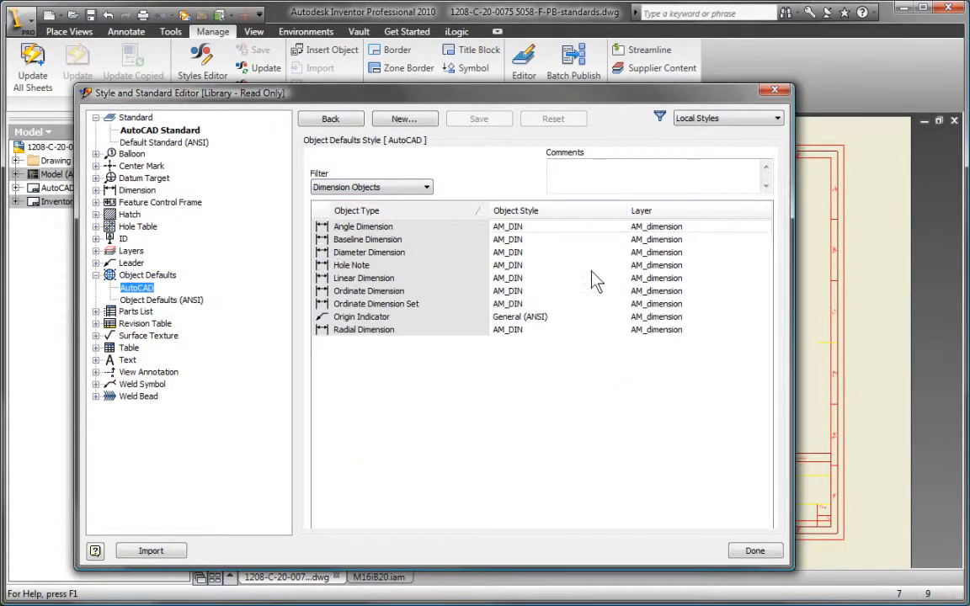
pyautogui.click(768, 549)
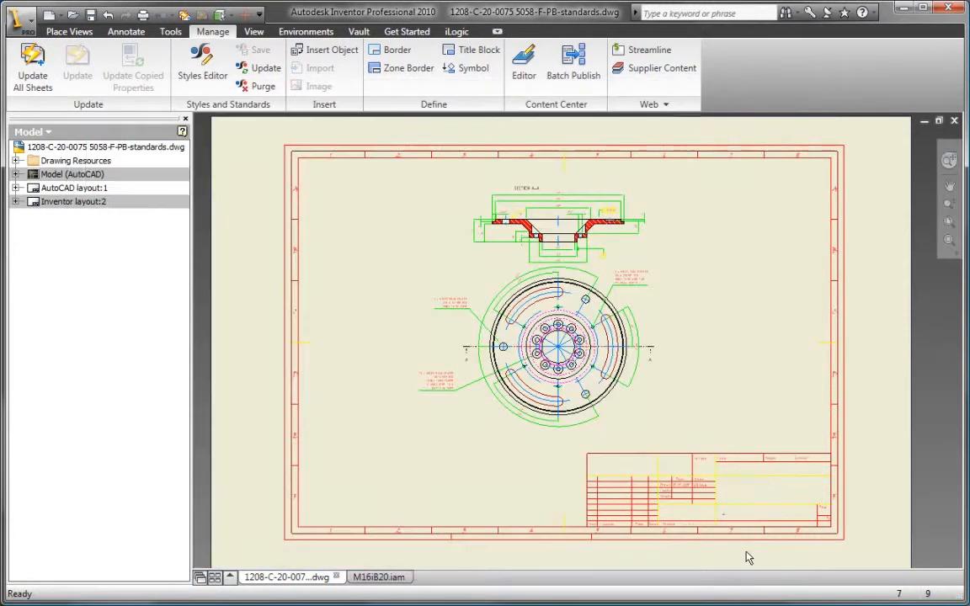